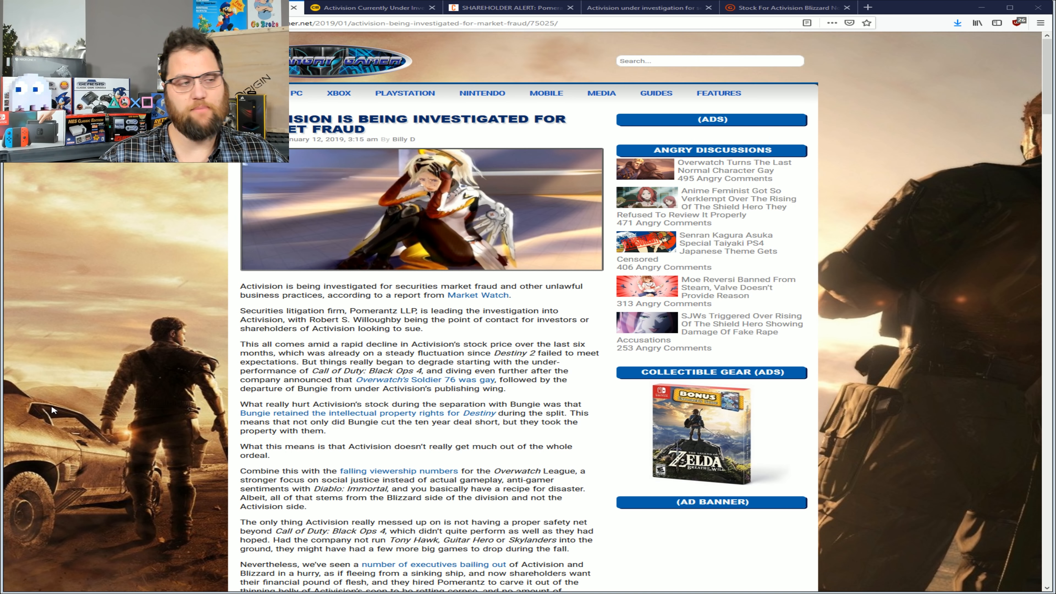
Bring up the GameSpot Activision Blizzard stock-nosedive article and scroll to the share-price details
left_click(510, 7)
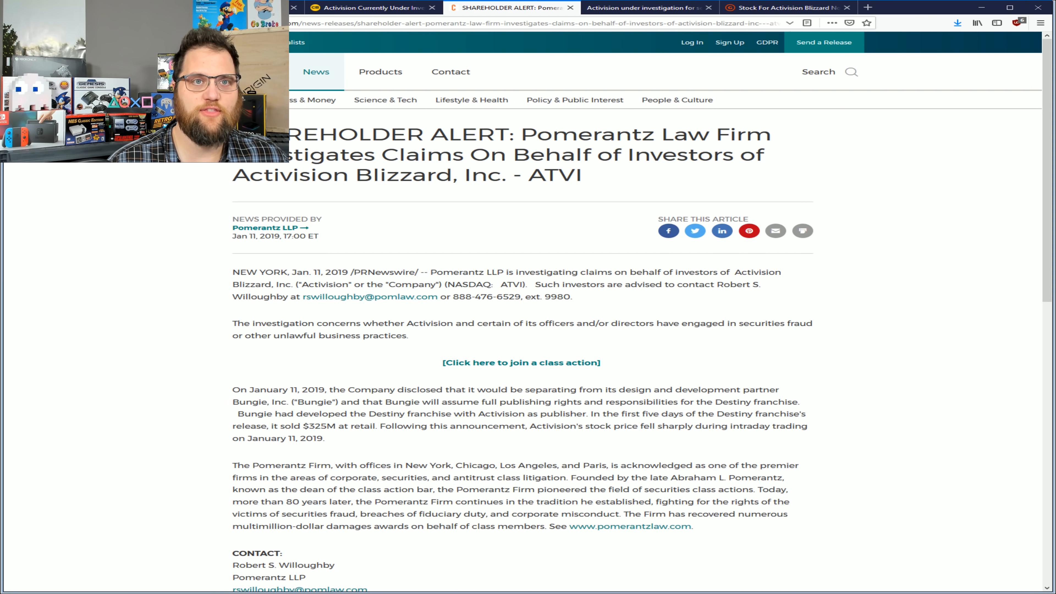
left_click(783, 7)
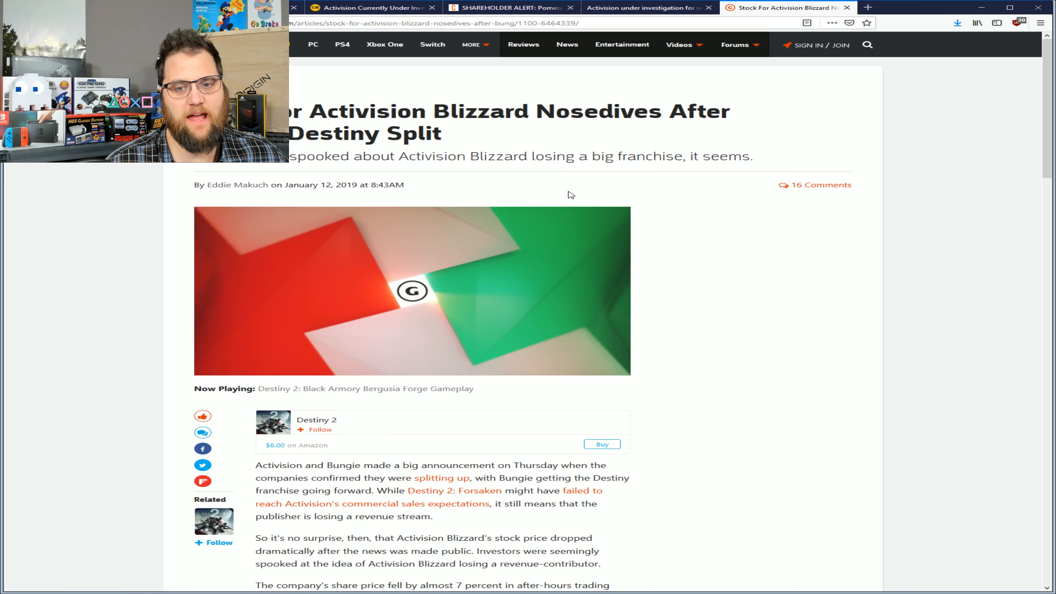
scroll("down", 3)
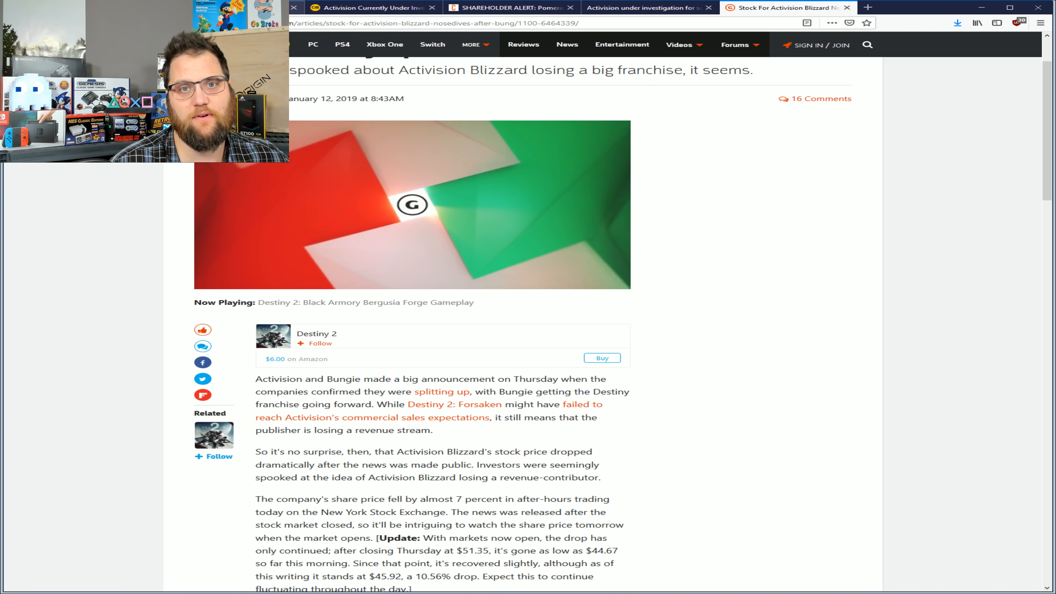
left_click(646, 8)
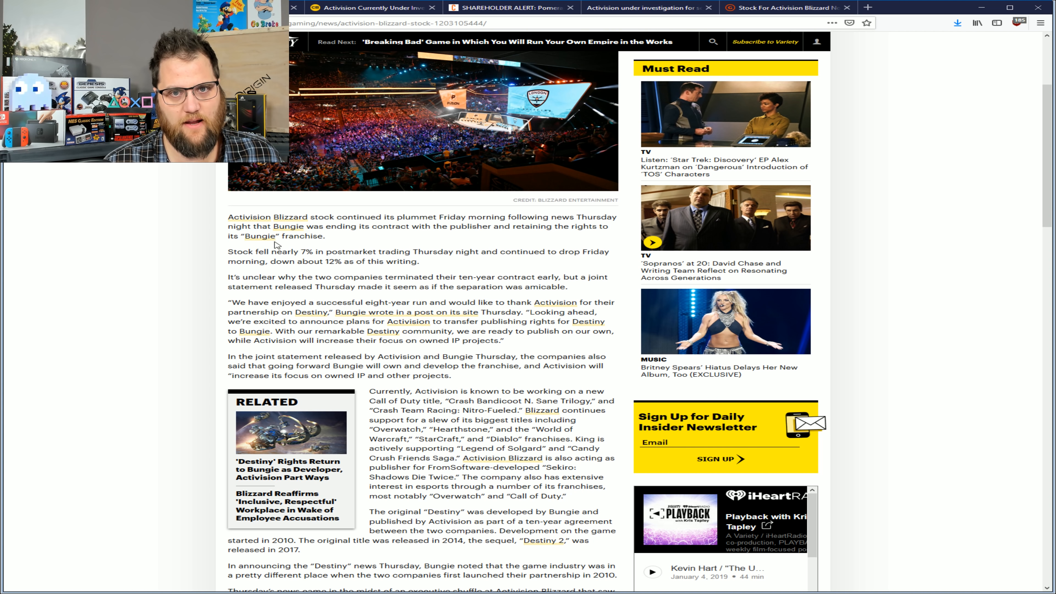
mouse_move(496, 235)
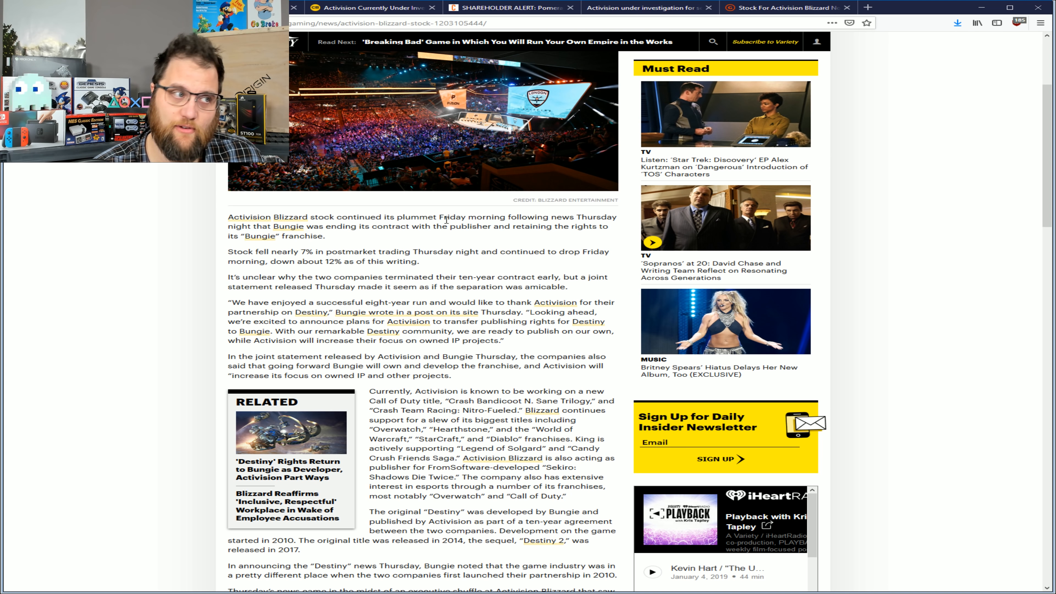
mouse_move(337, 285)
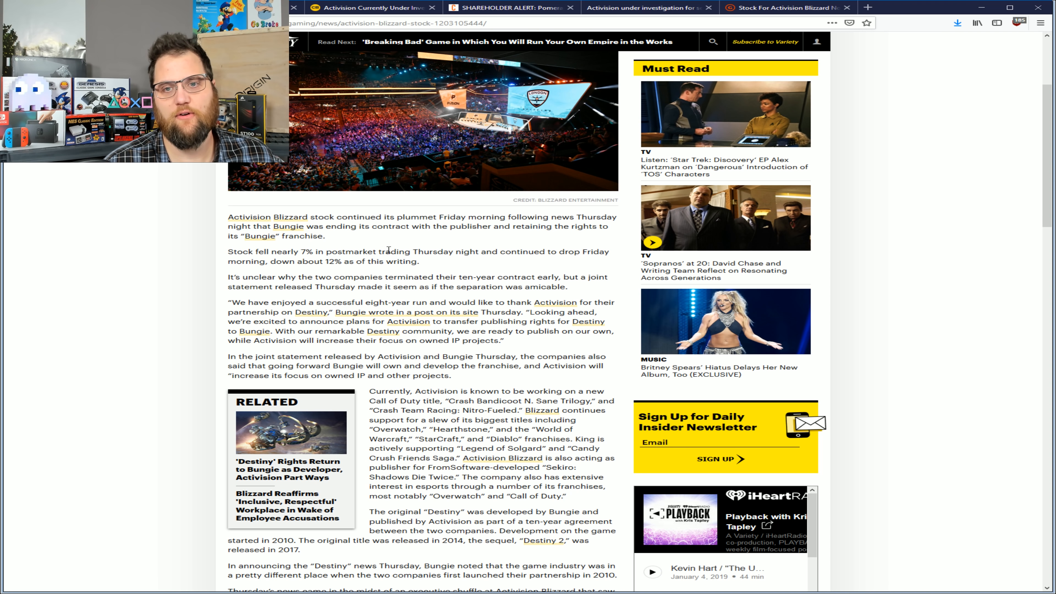
mouse_move(528, 245)
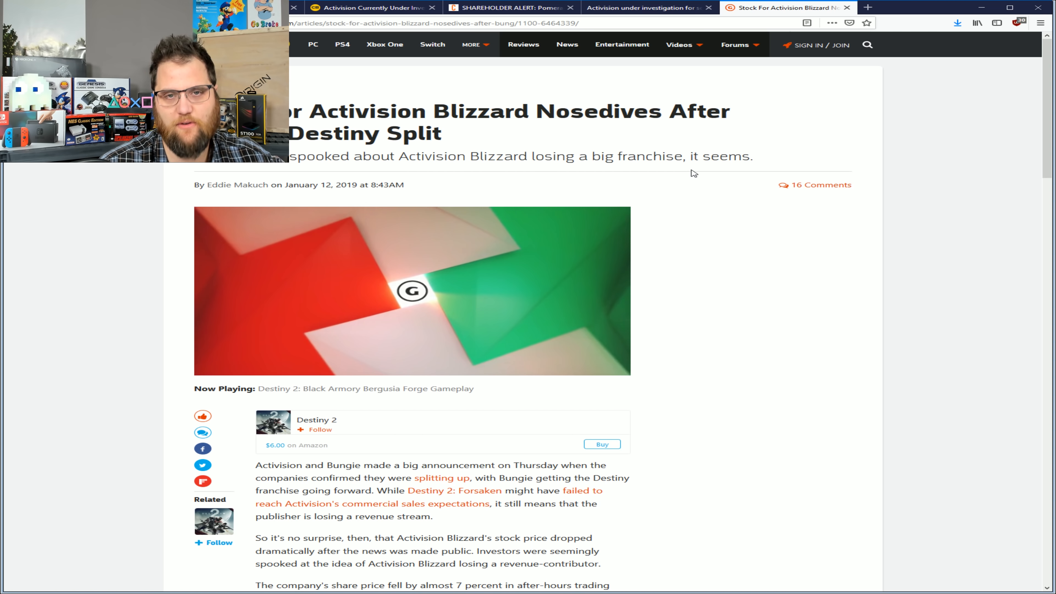
Scroll the stock article down to the share price drop and SEC filing paragraphs
scroll("down", 3)
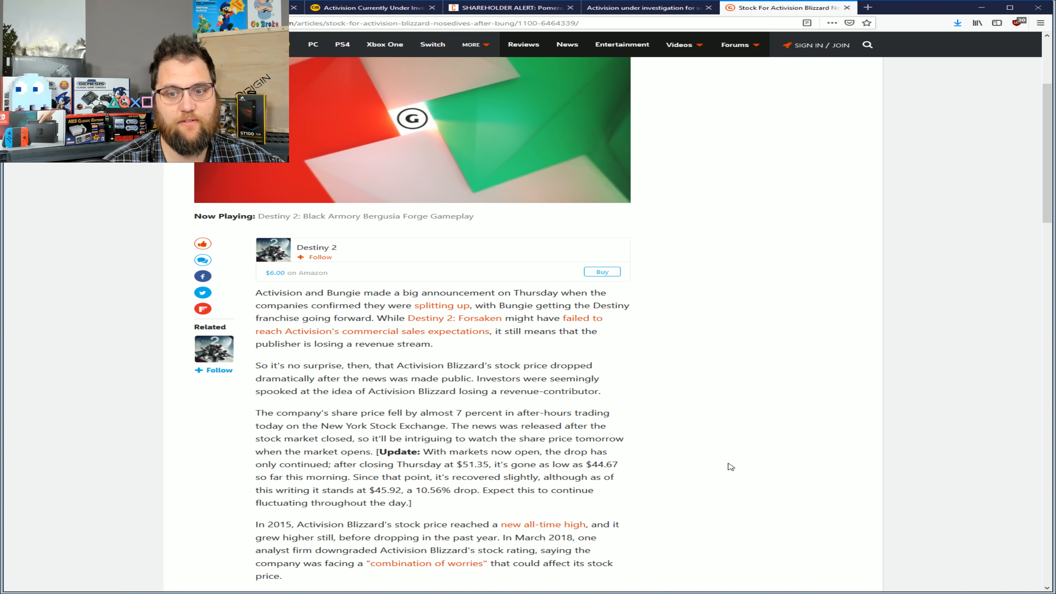
scroll("down", 3)
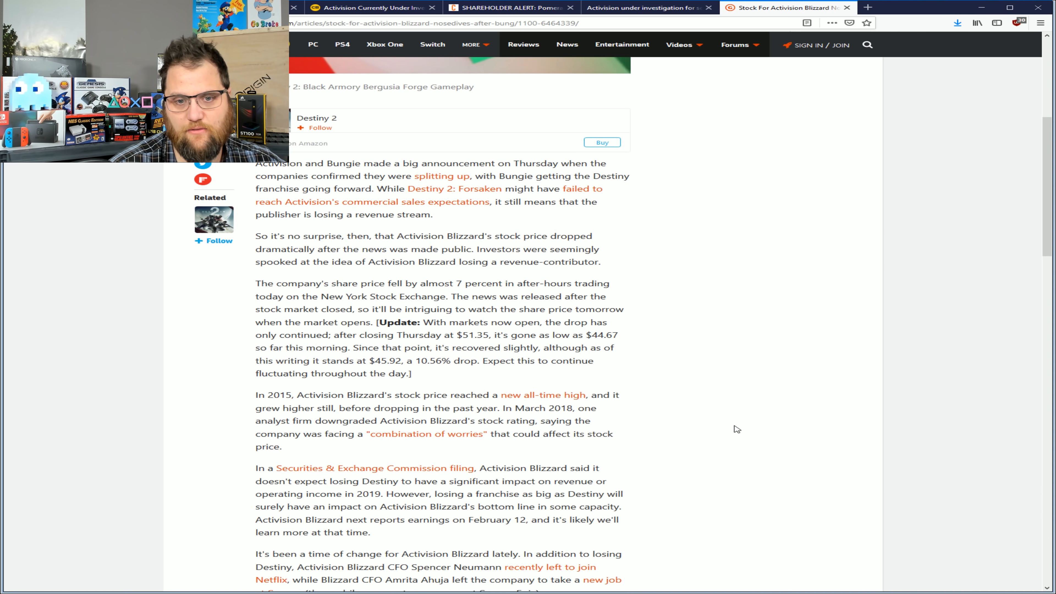
Scroll to the article's closing list of related Destiny split story links
scroll("down", 3)
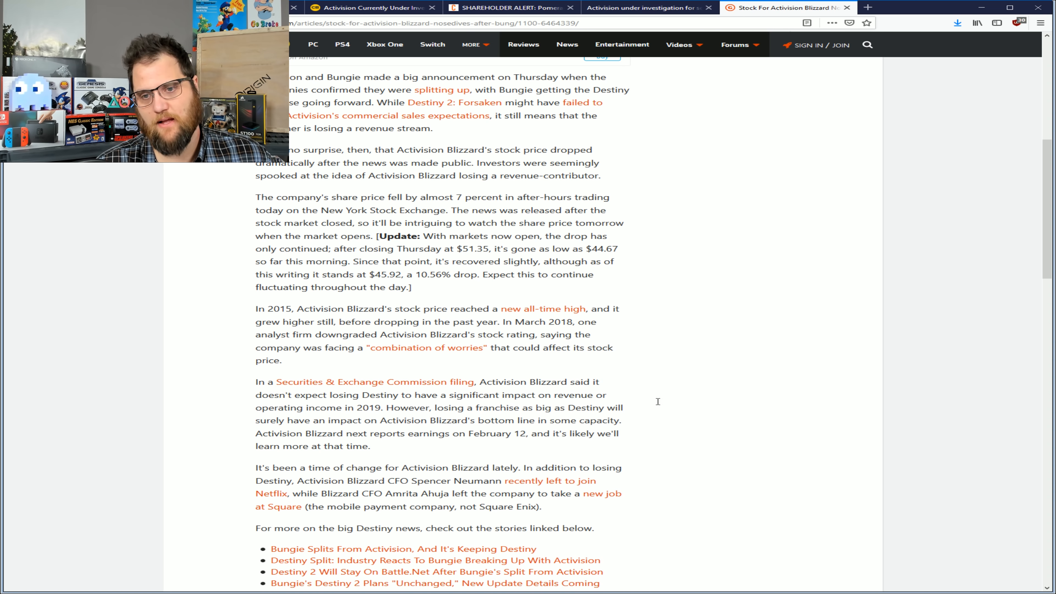
mouse_move(645, 368)
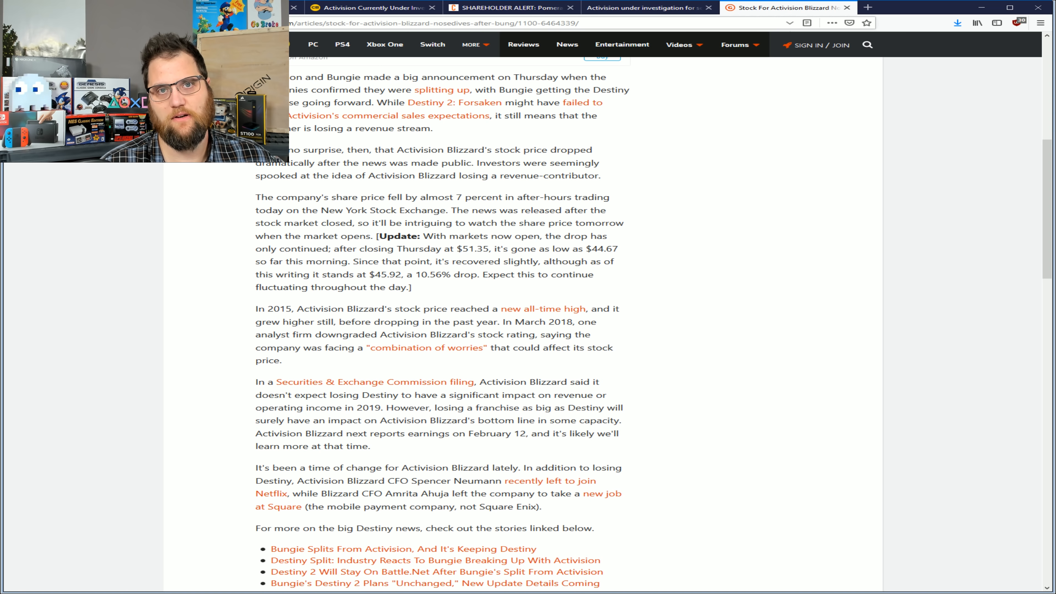
Return to the Pomerantz shareholder alert press release and scroll to its contact section
left_click(509, 7)
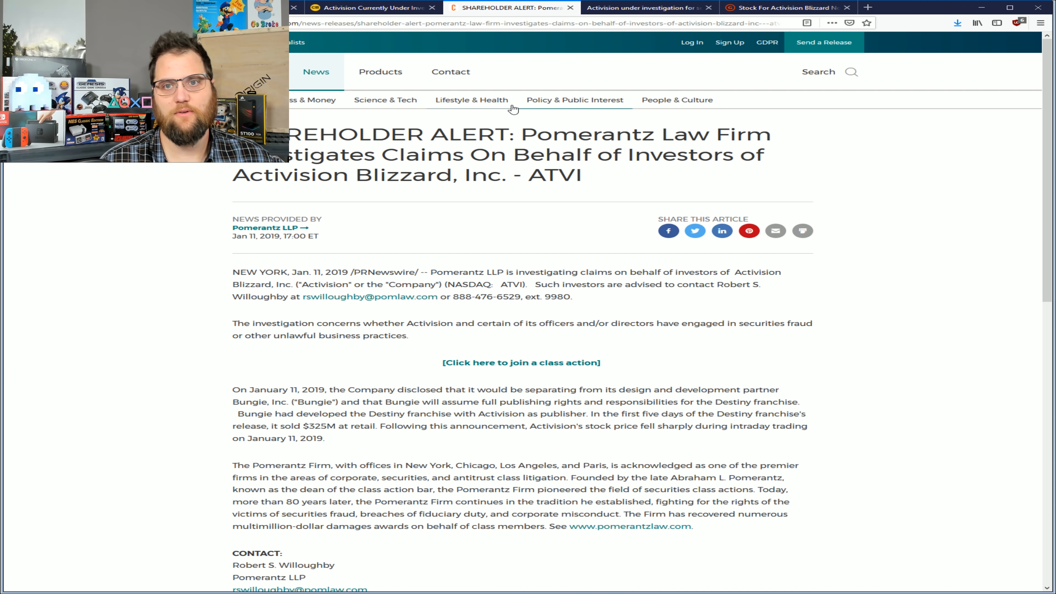
mouse_move(986, 308)
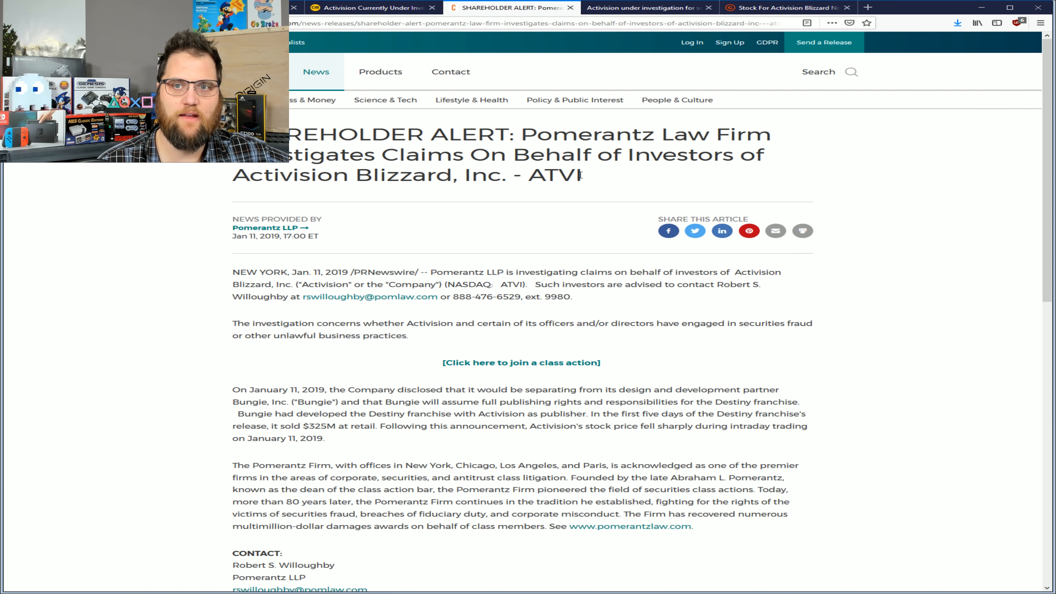
mouse_move(420, 186)
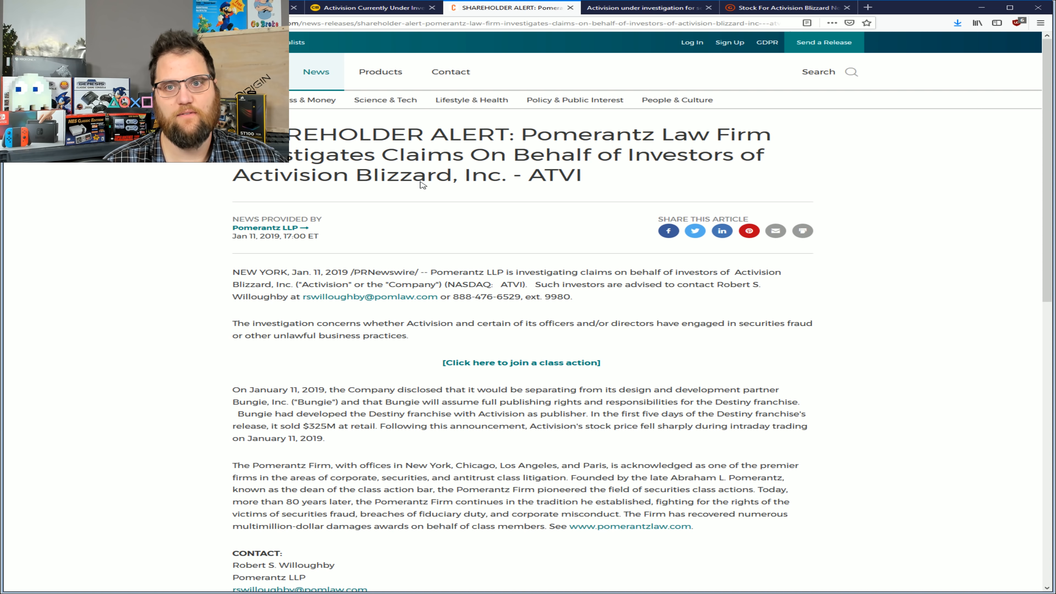
scroll("down", 3)
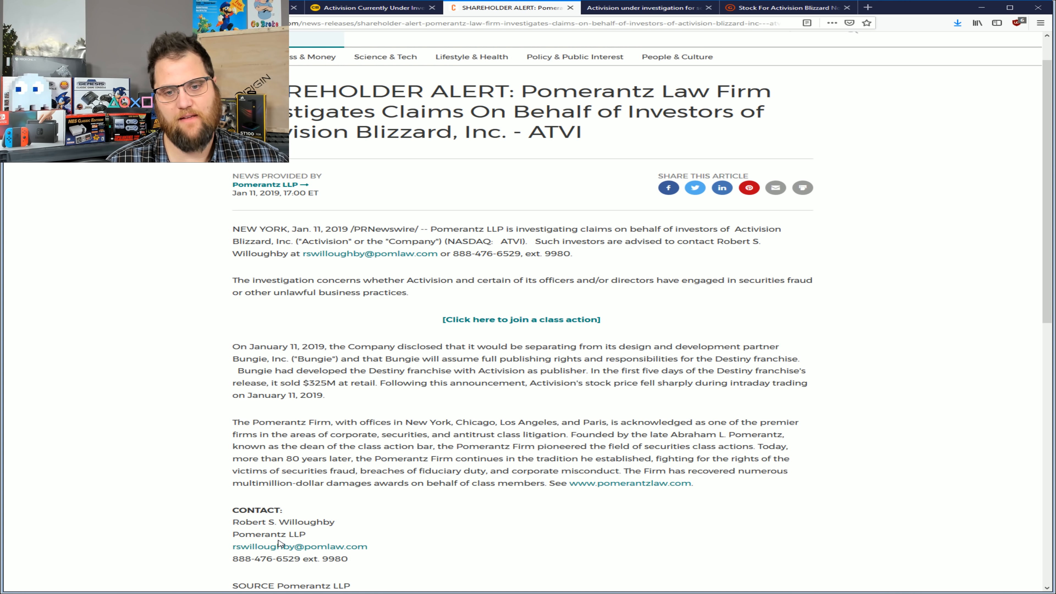
mouse_move(299, 546)
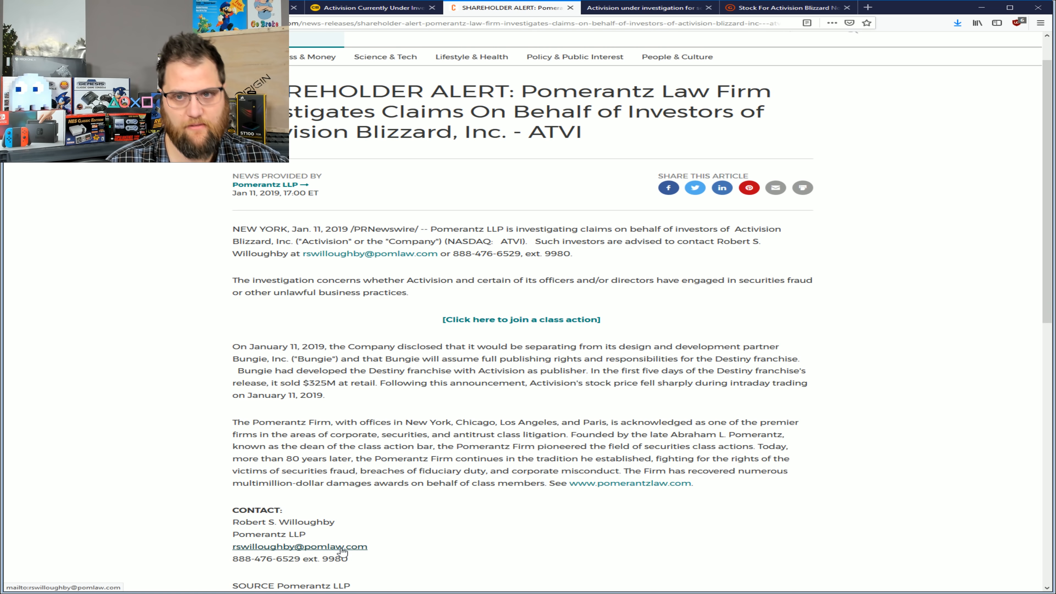
mouse_move(522, 320)
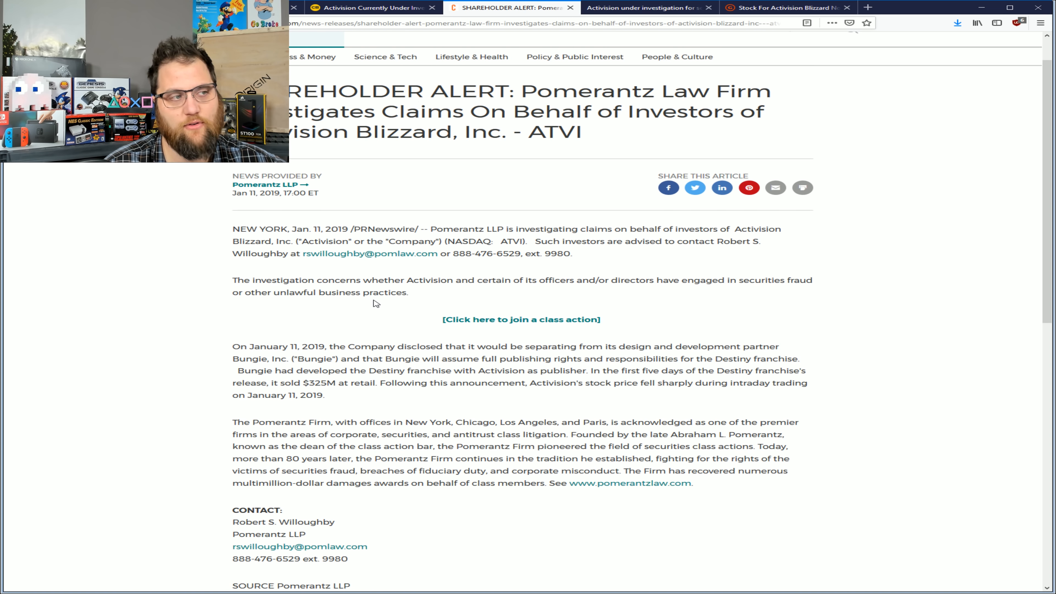
mouse_move(659, 273)
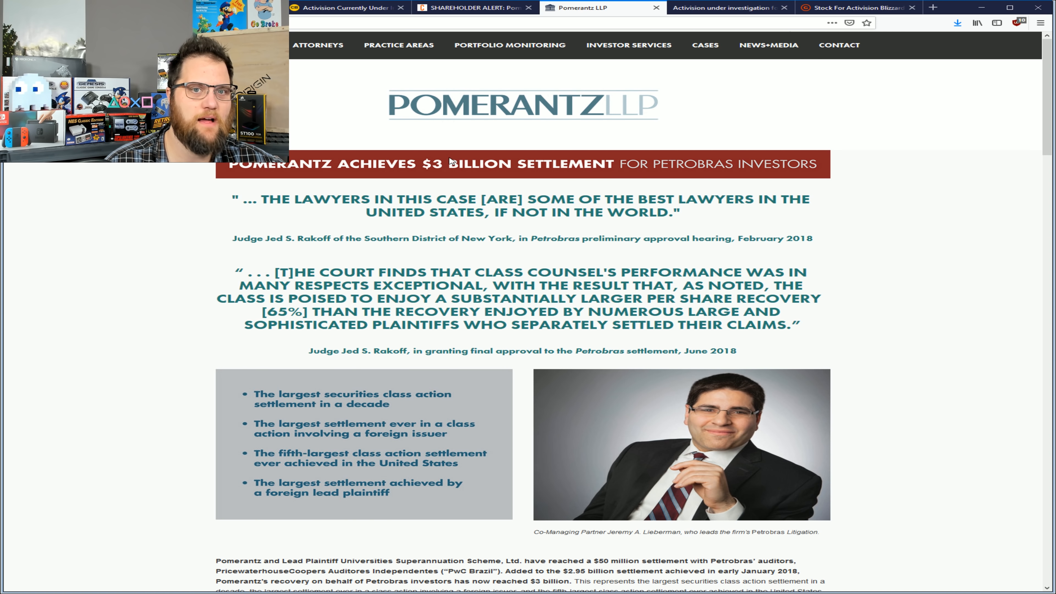
scroll("down", 3)
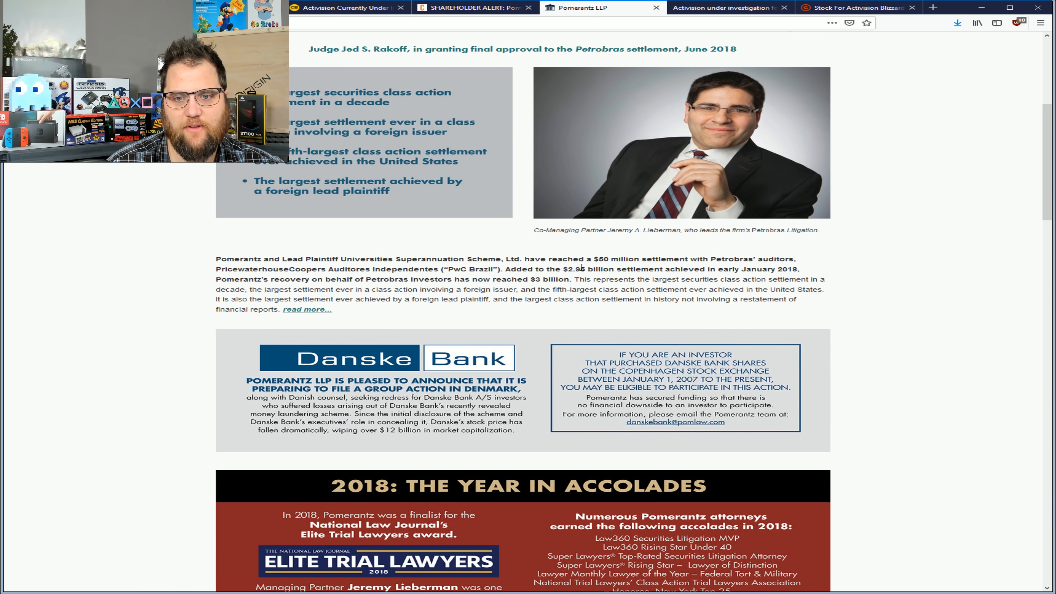
scroll("down", 3)
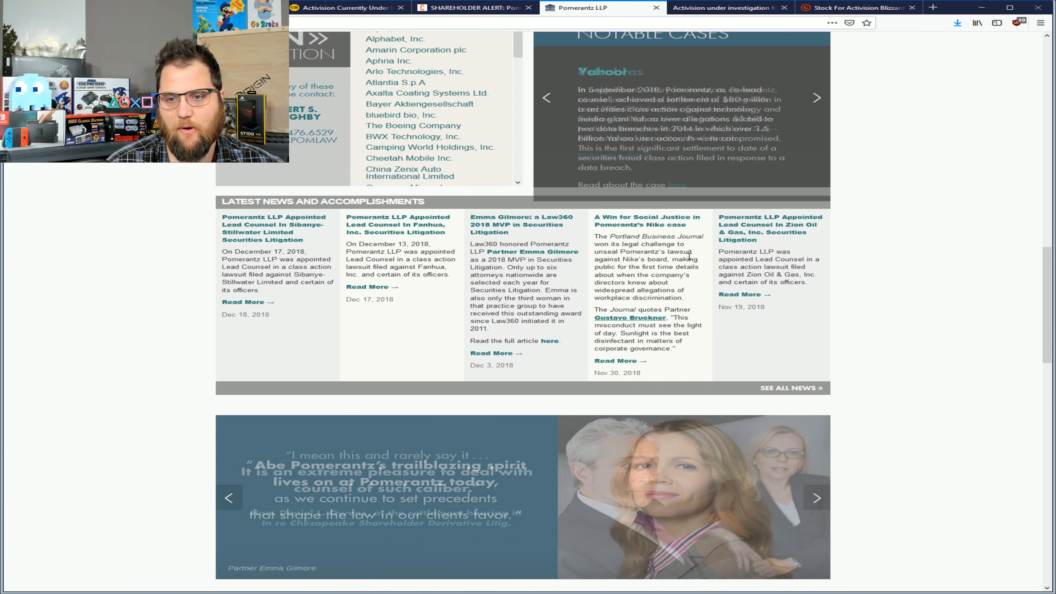
scroll("down", 3)
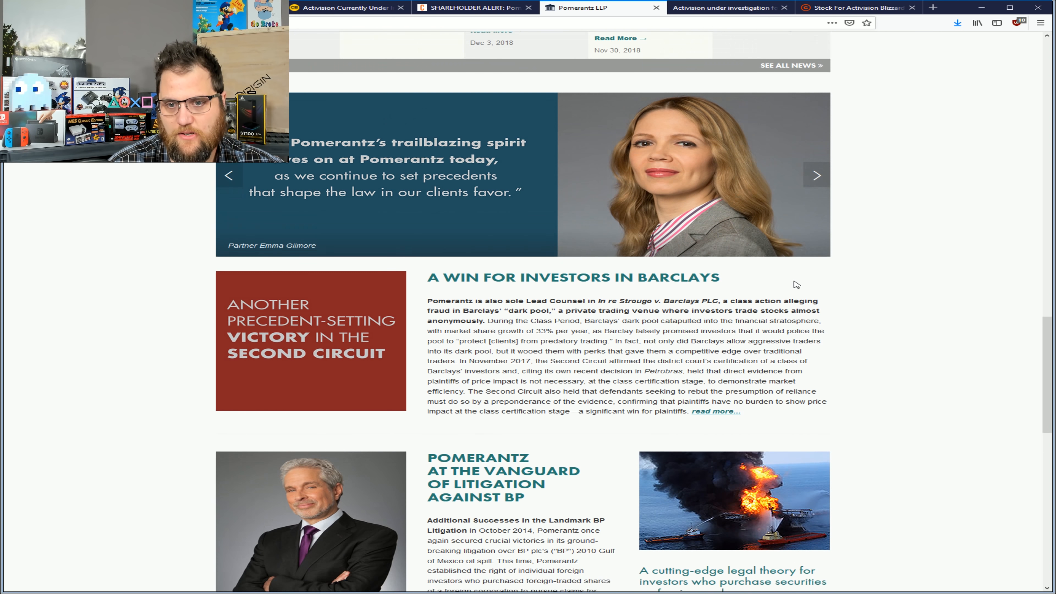
scroll("down", 3)
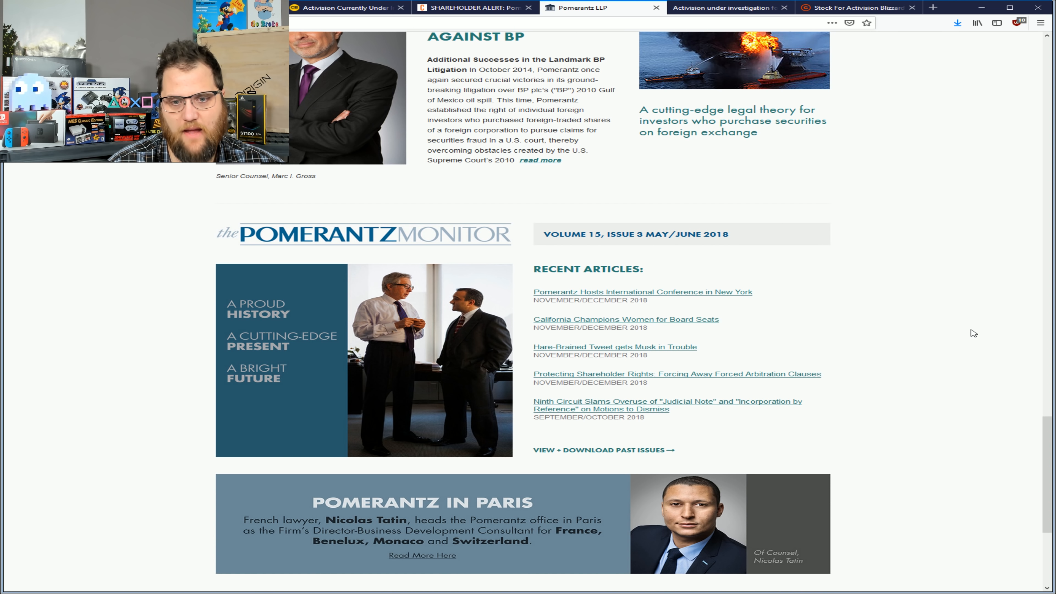
scroll("down", 3)
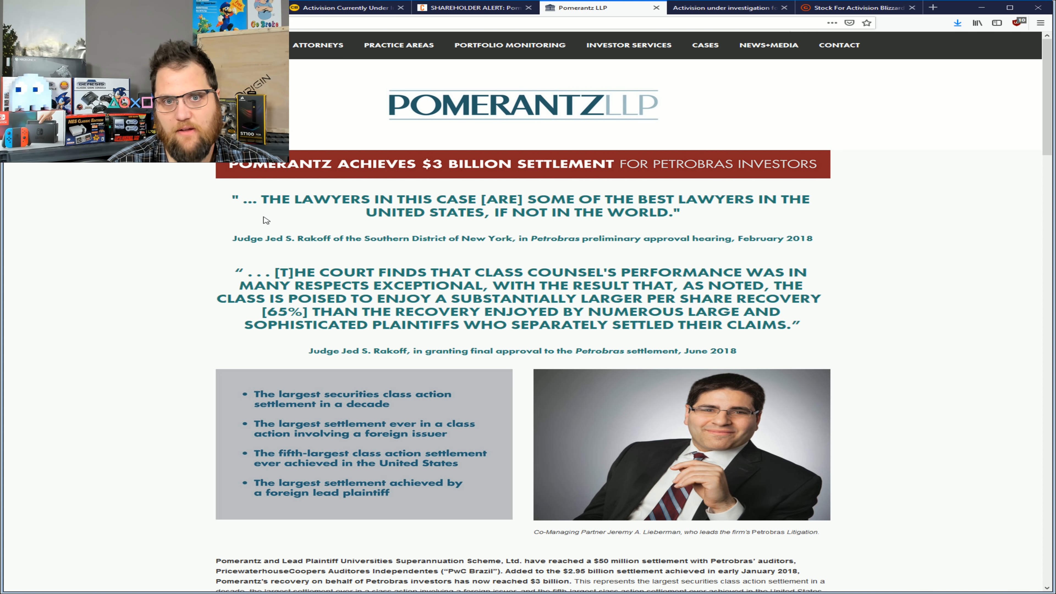
mouse_move(645, 268)
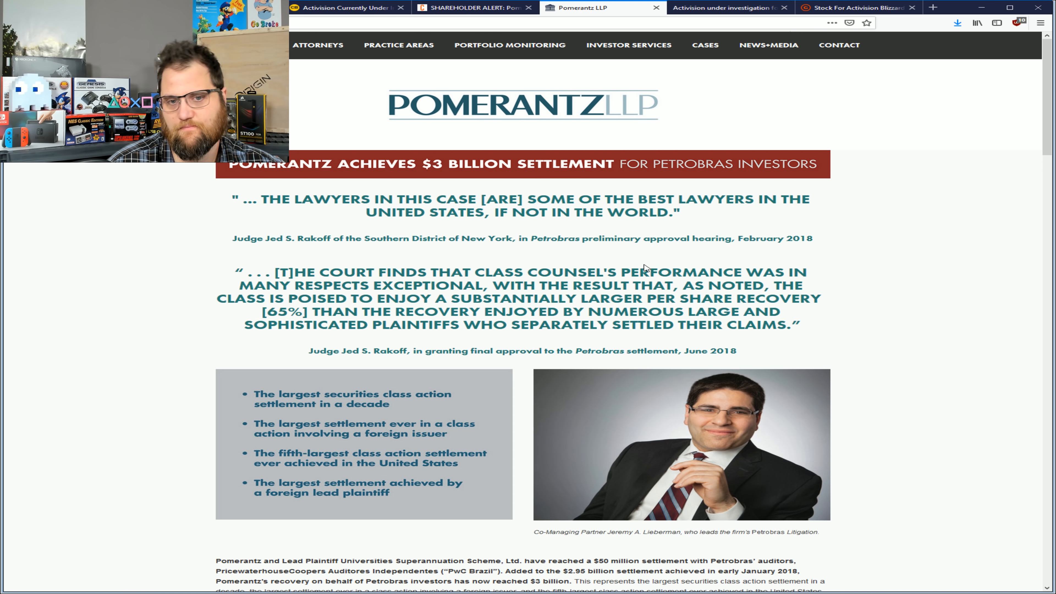
scroll("down", 3)
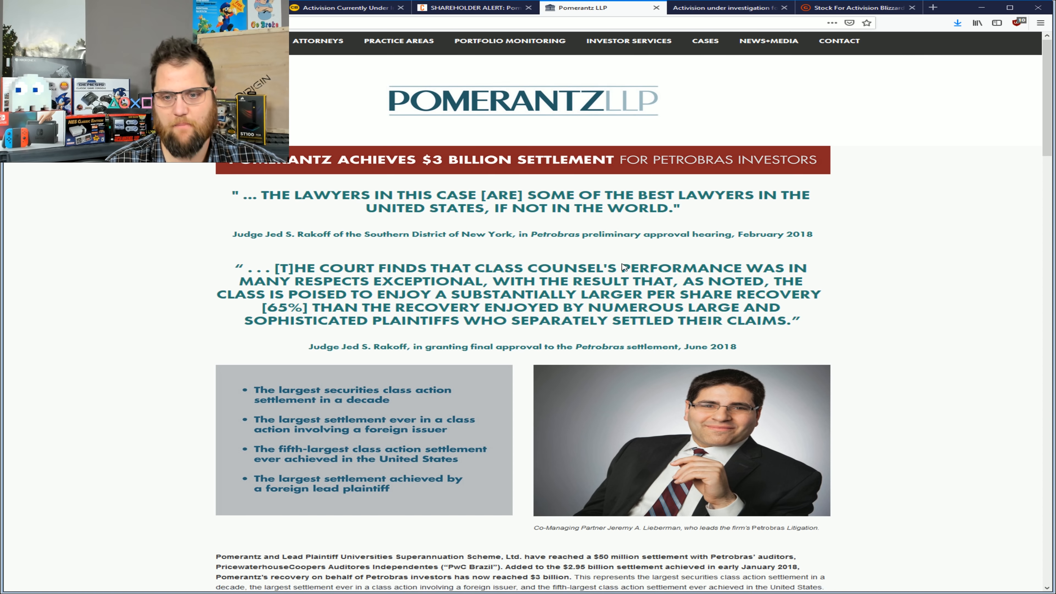
Switch back to the PR Newswire Pomerantz shareholder alert on the Activision Blizzard investigation
left_click(472, 7)
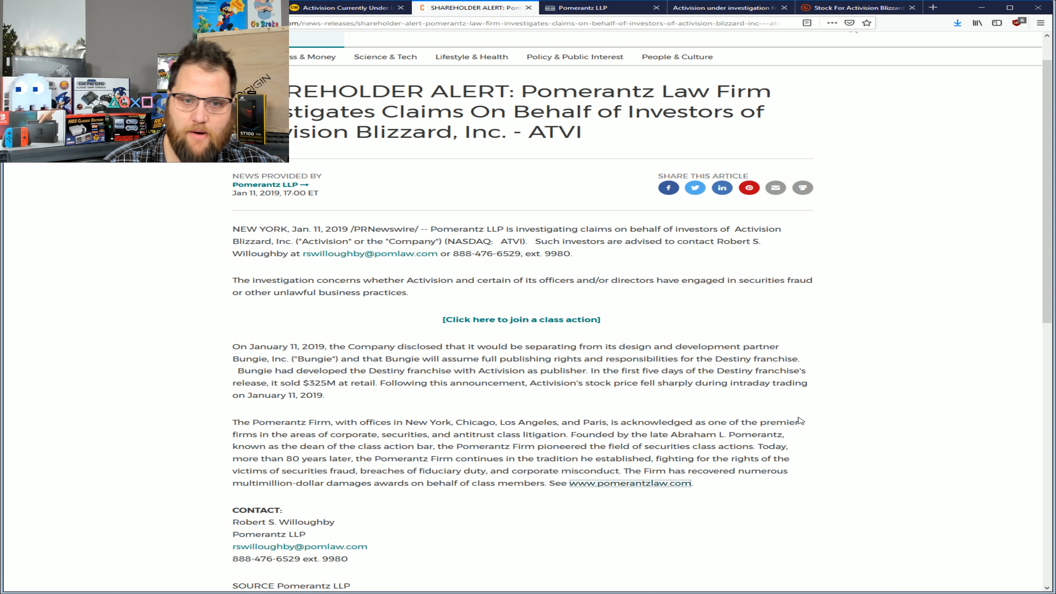
mouse_move(457, 310)
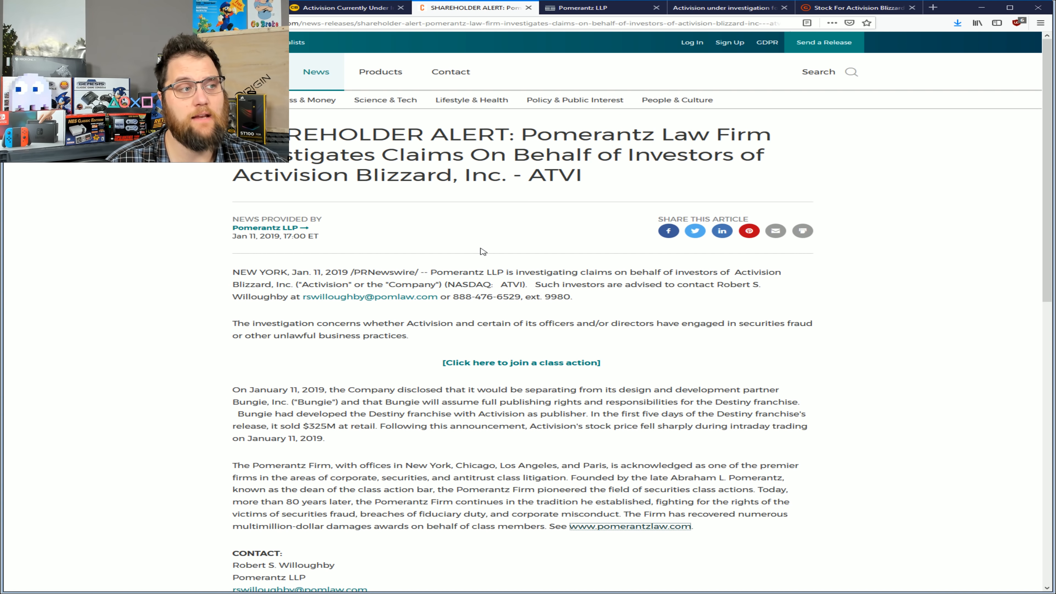
mouse_move(547, 210)
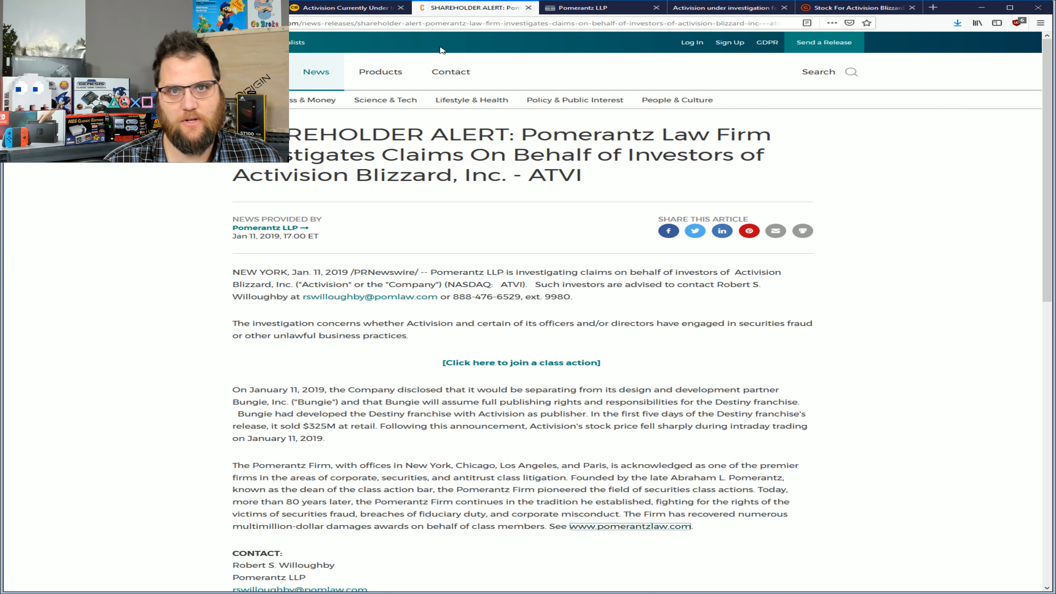
Show the ComicBook.com Activision fraud-investigation article, highlight its headline, then deselect it
left_click(343, 7)
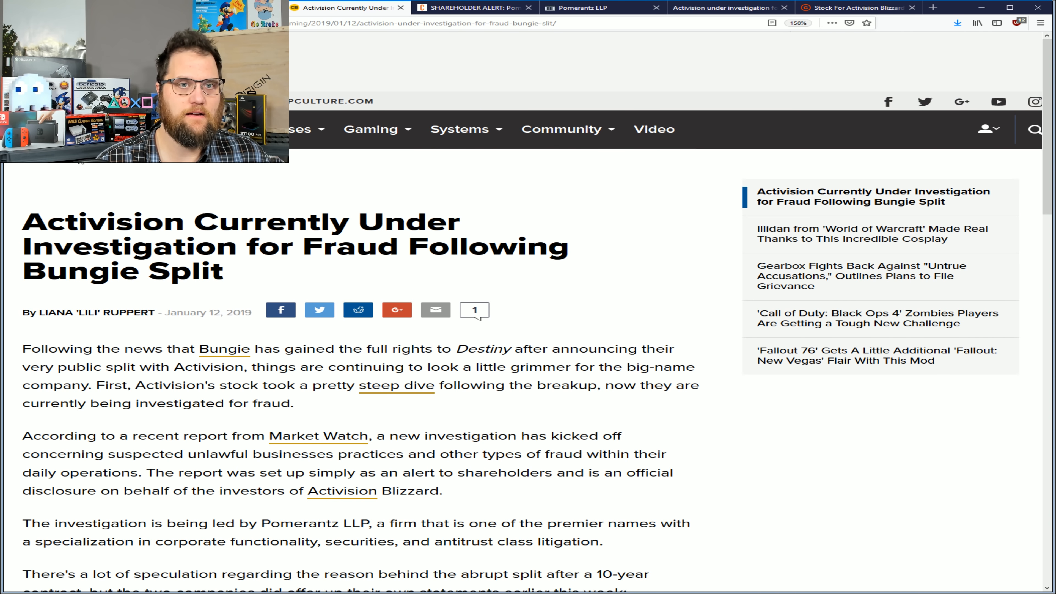
double_click(111, 222)
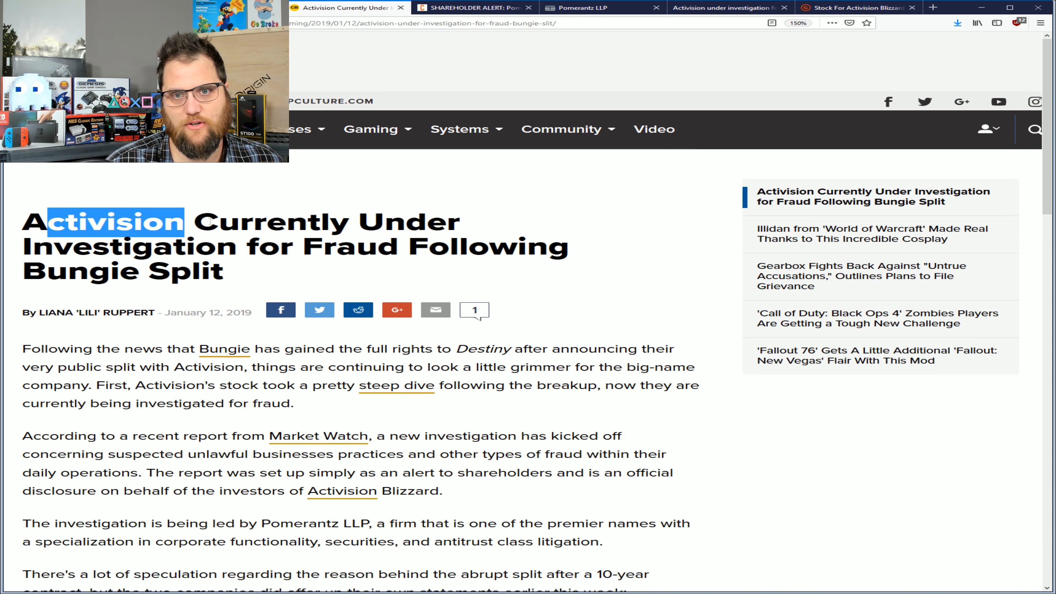
left_click_drag(52, 223, 593, 244)
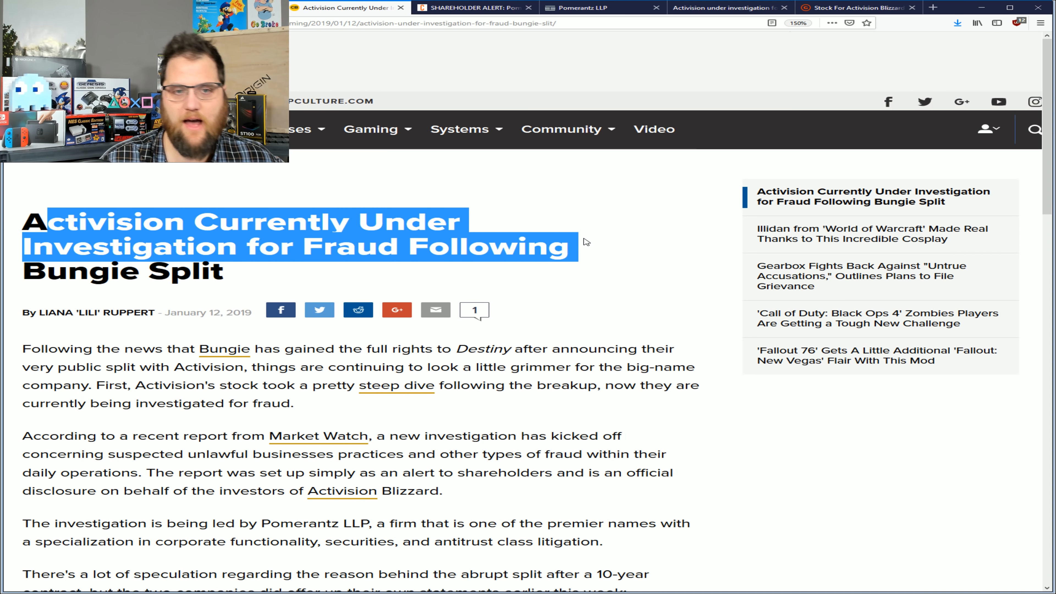
mouse_move(571, 235)
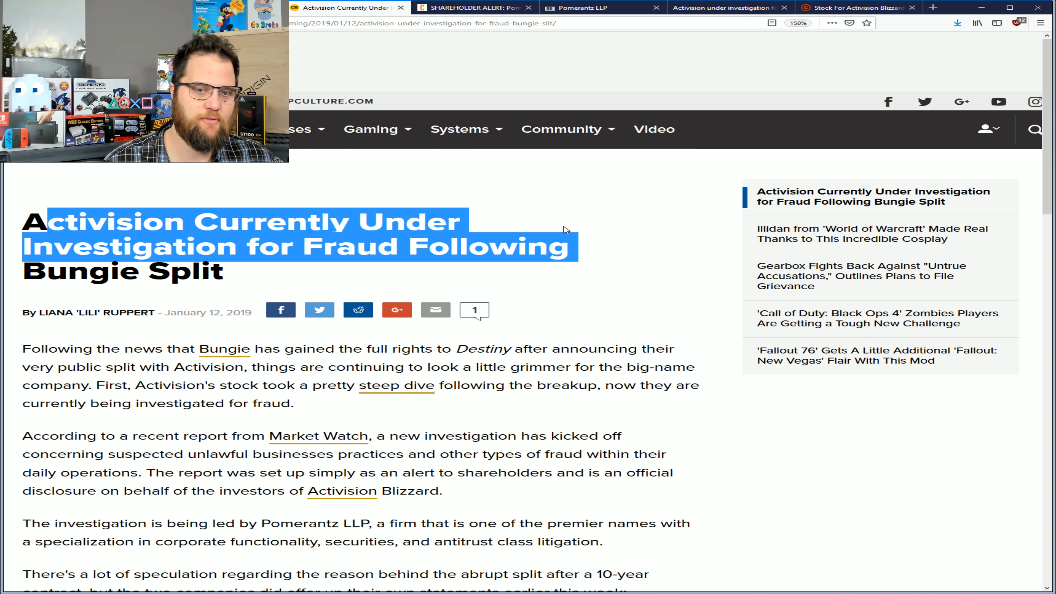
left_click(567, 129)
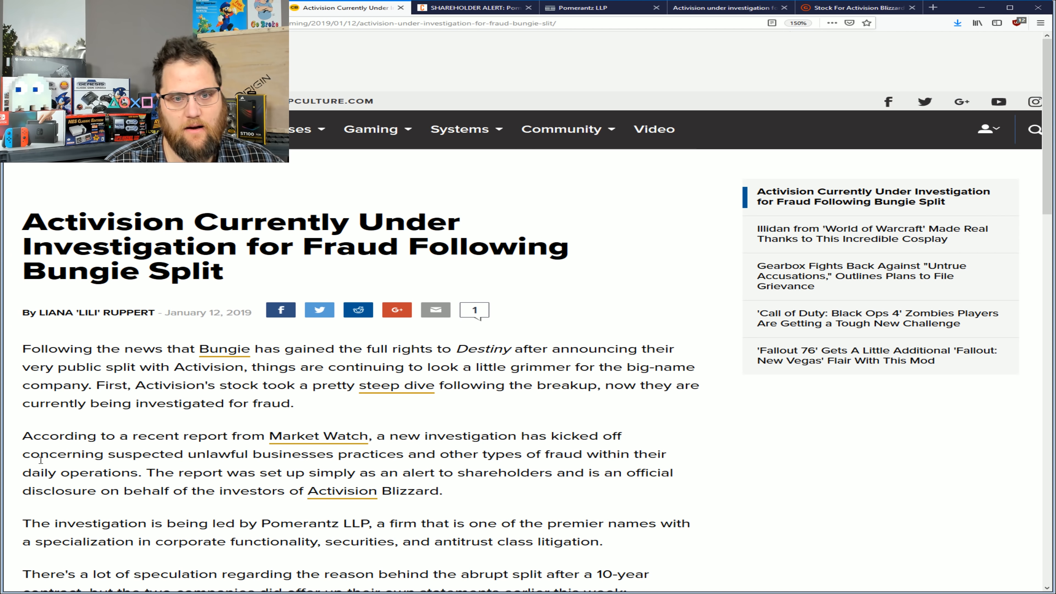
mouse_move(318, 436)
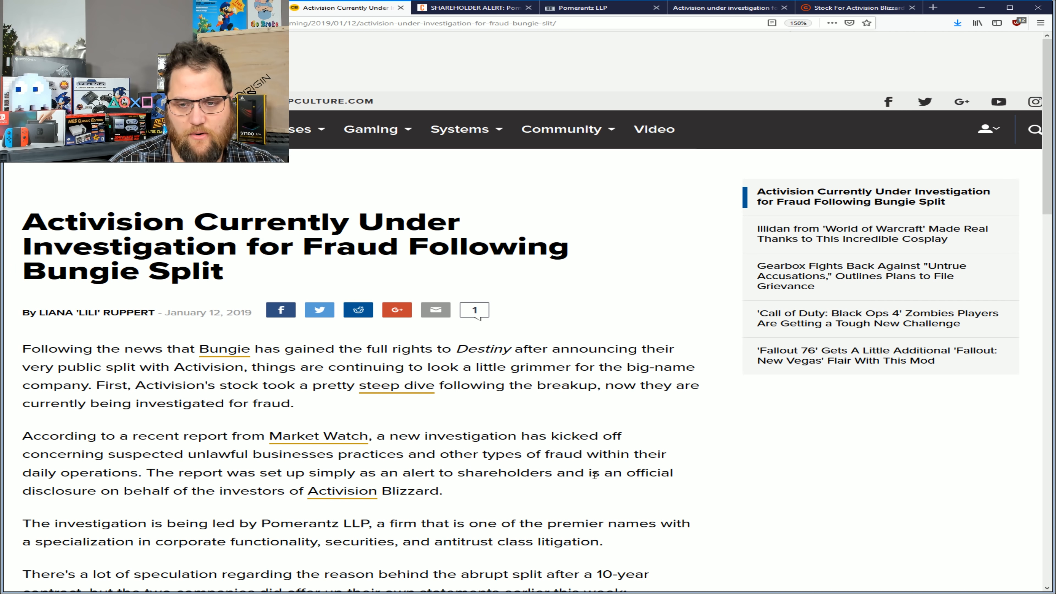
mouse_move(689, 472)
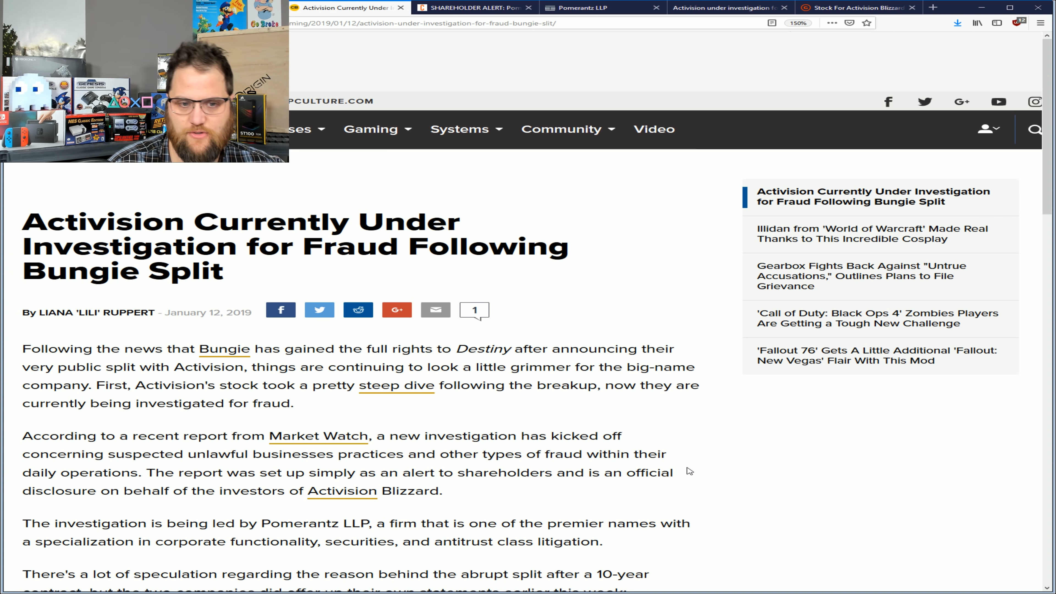
scroll("down", 3)
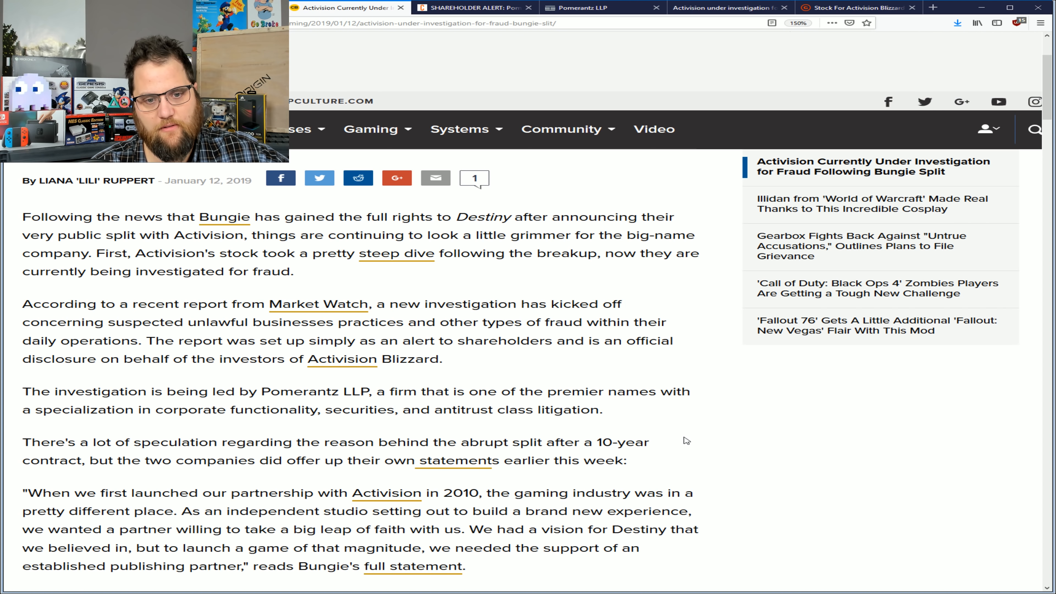
scroll("down", 3)
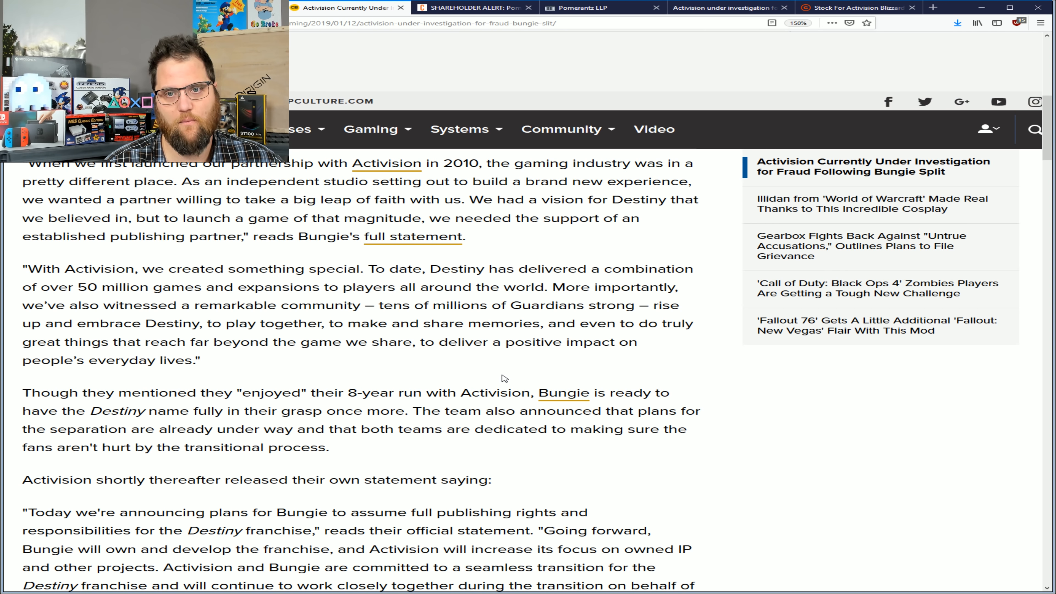
mouse_move(481, 353)
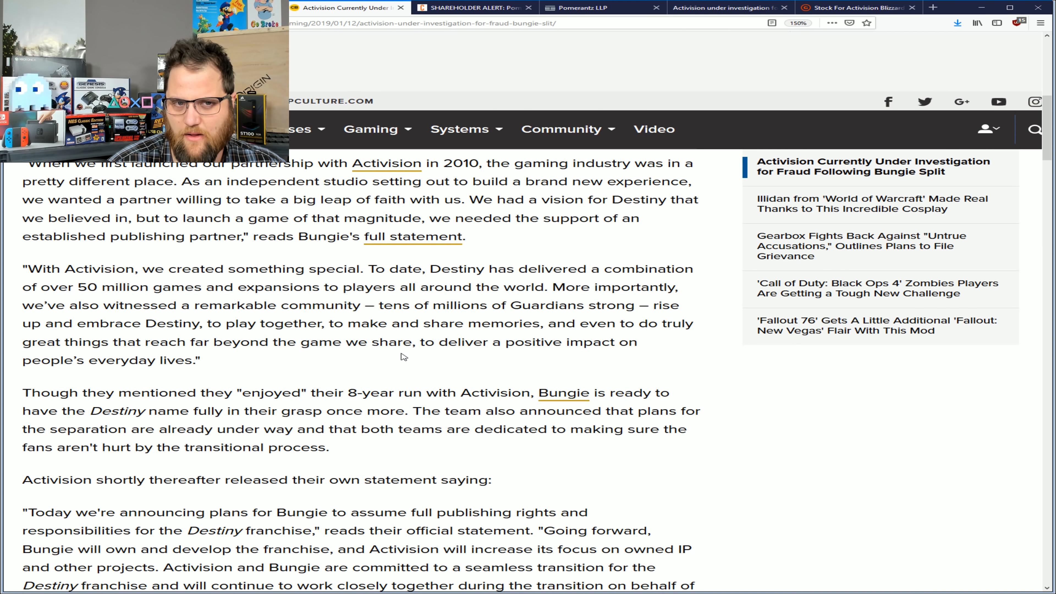
mouse_move(378, 300)
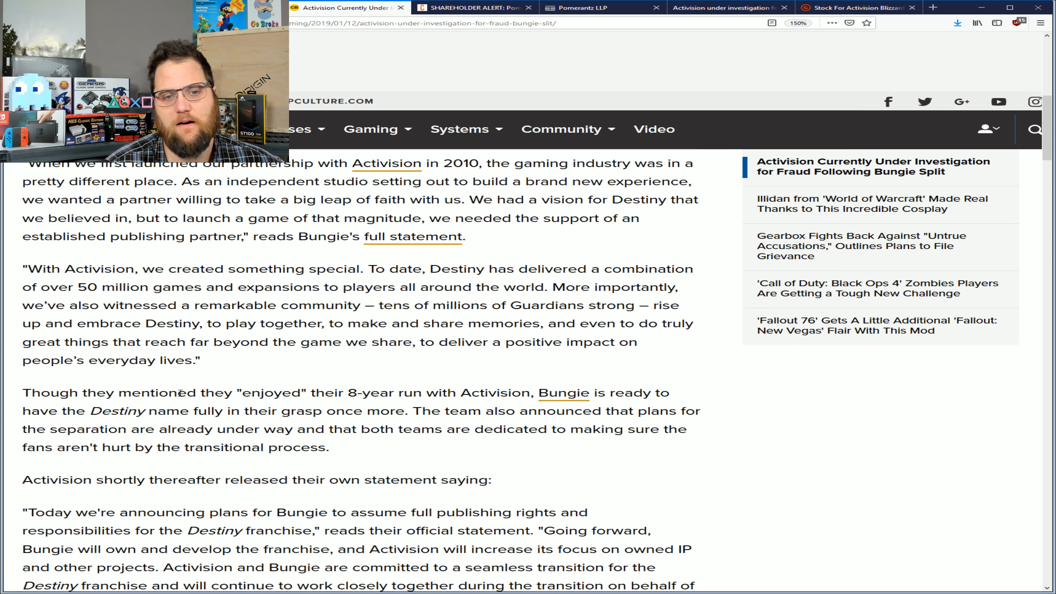
scroll("down", 3)
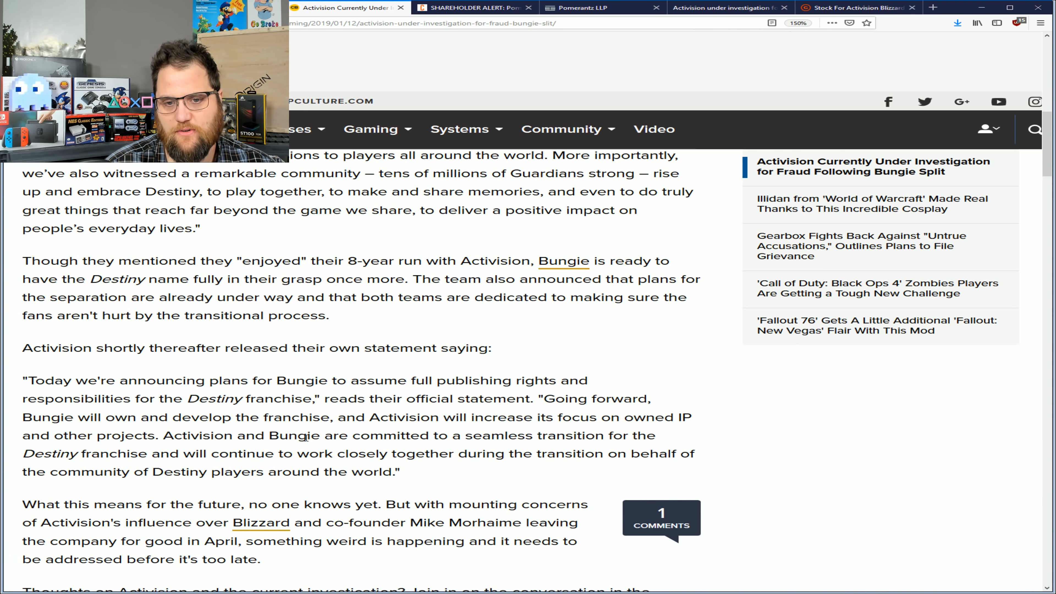
mouse_move(394, 507)
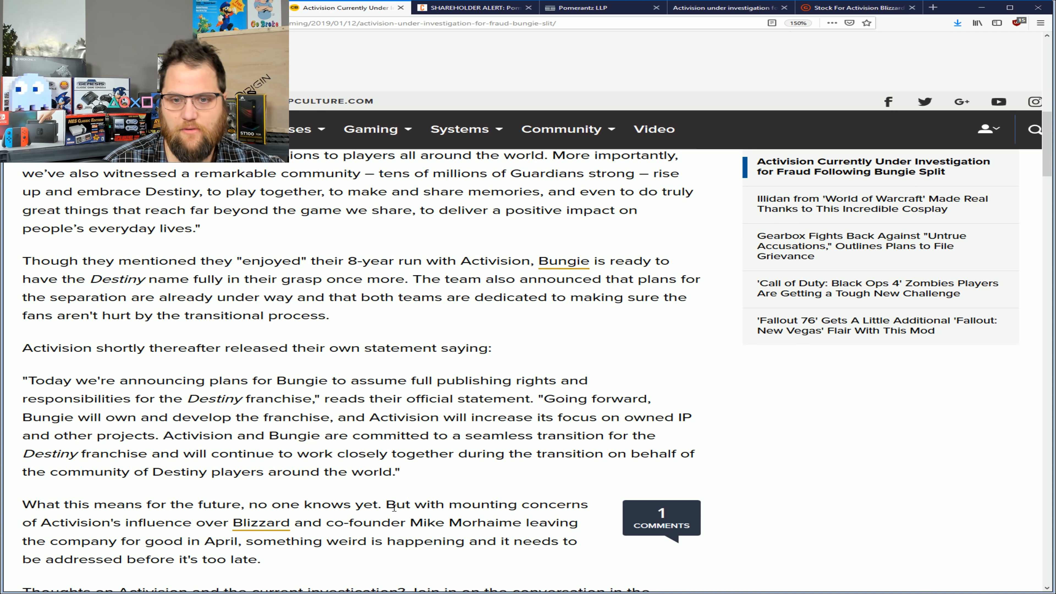
mouse_move(204, 517)
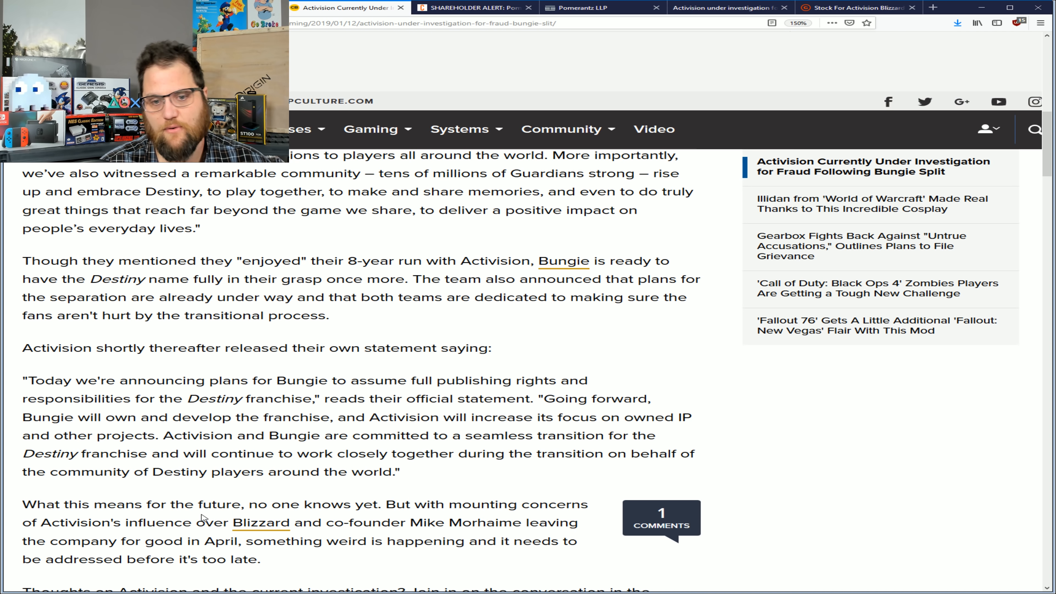
mouse_move(459, 412)
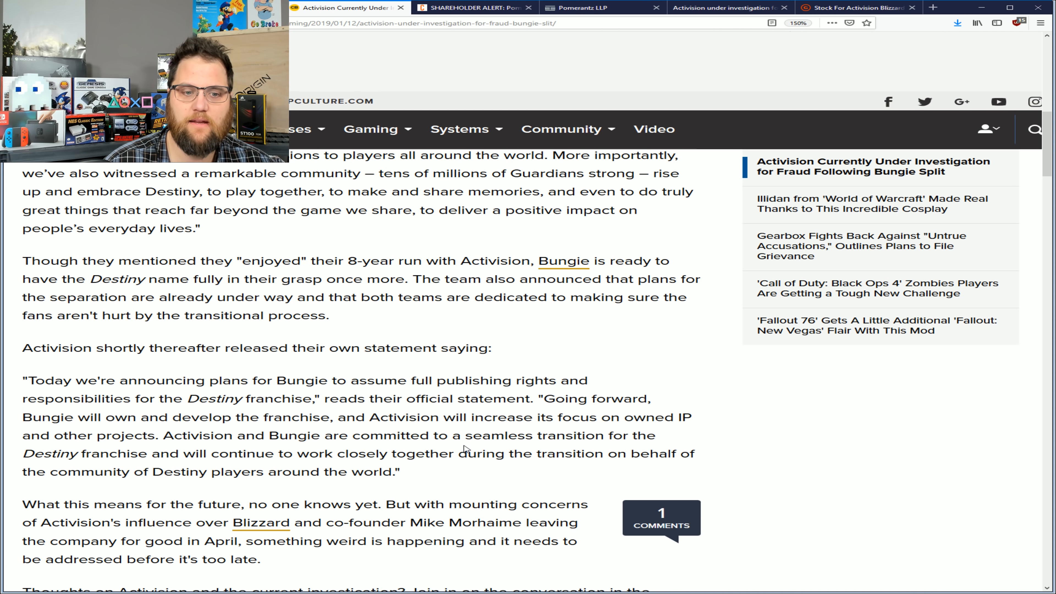
scroll("down", 3)
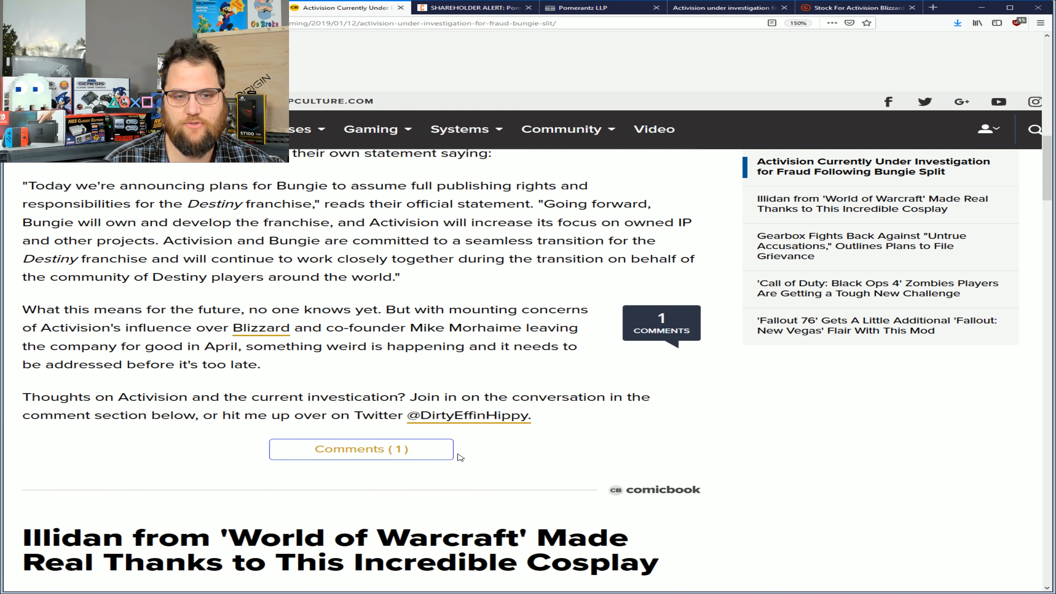